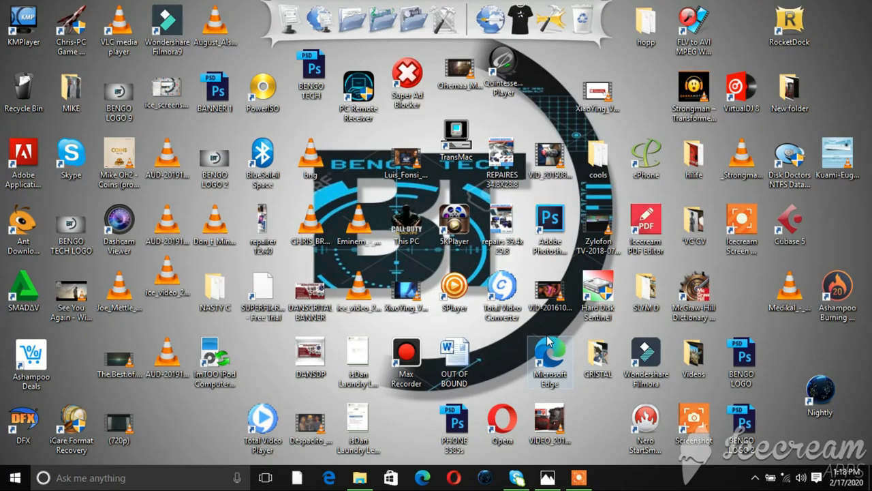
Try formatting Local Disk (H:) and dismiss the 'disk is write protected' error.
click(182, 436)
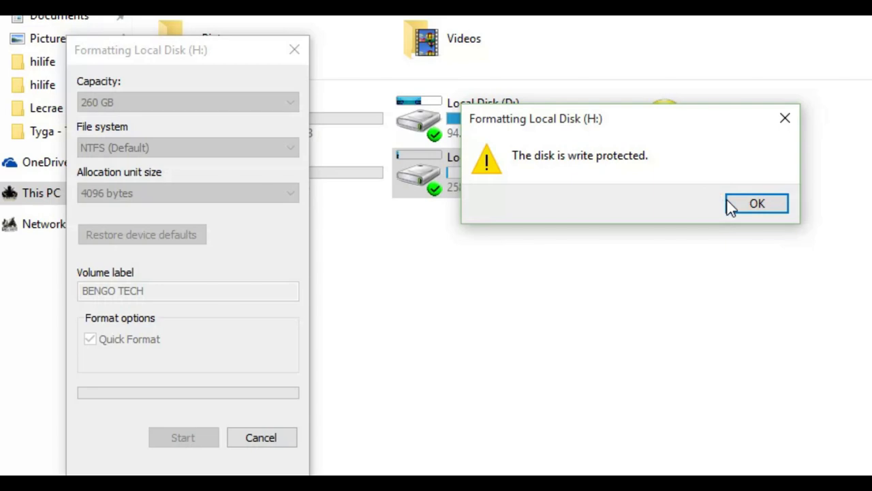
click(756, 203)
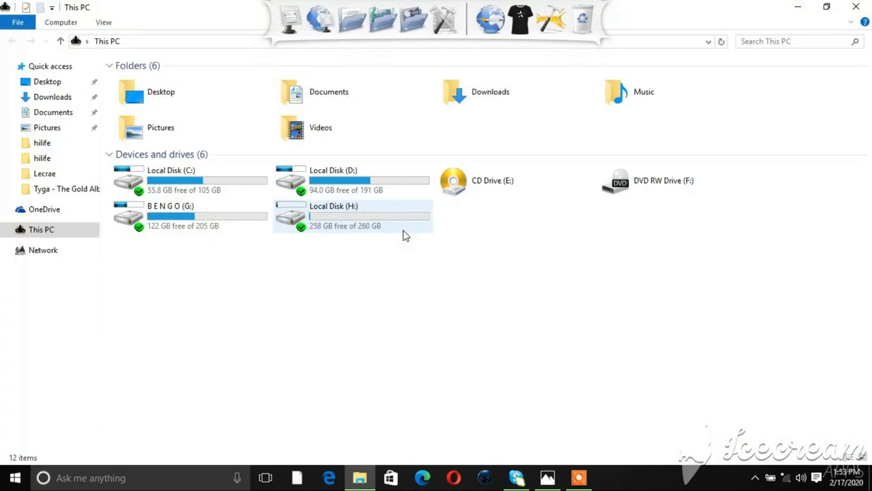
mouse_move(323, 234)
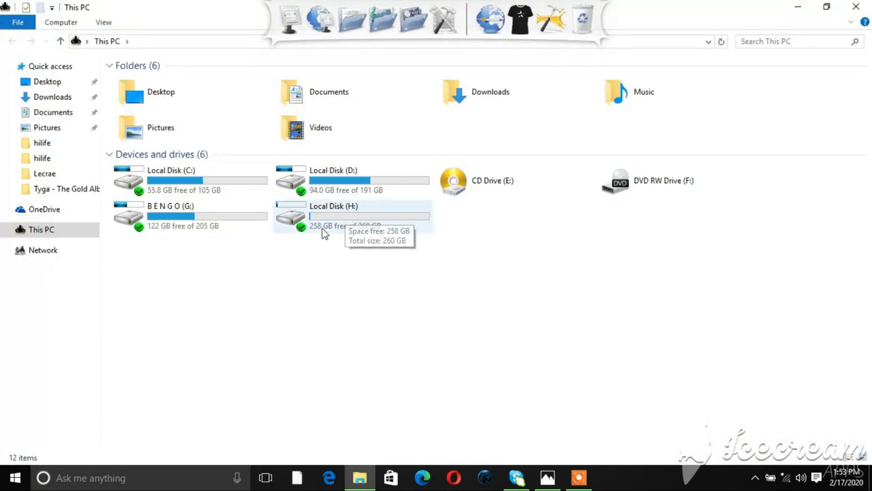
mouse_move(349, 218)
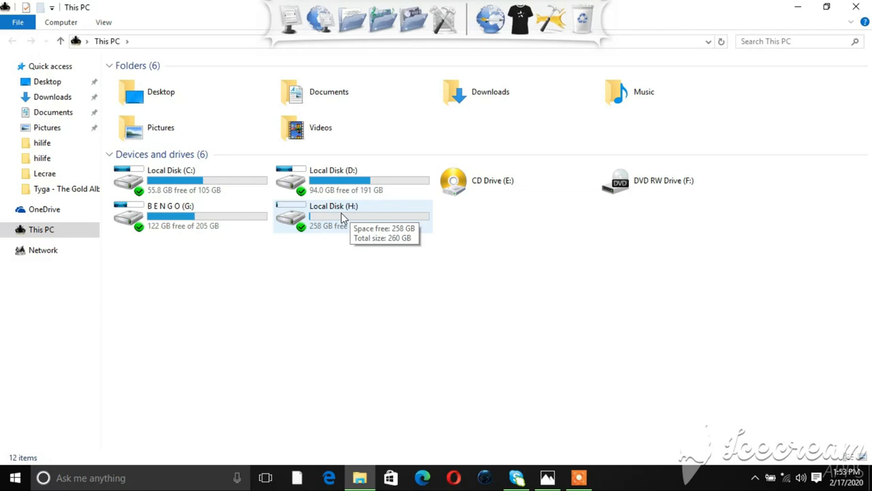
Retry a quick format of Local Disk (H:), confirm erasure, and dismiss the write-protected error.
click(341, 215)
text(BENGO TECH)
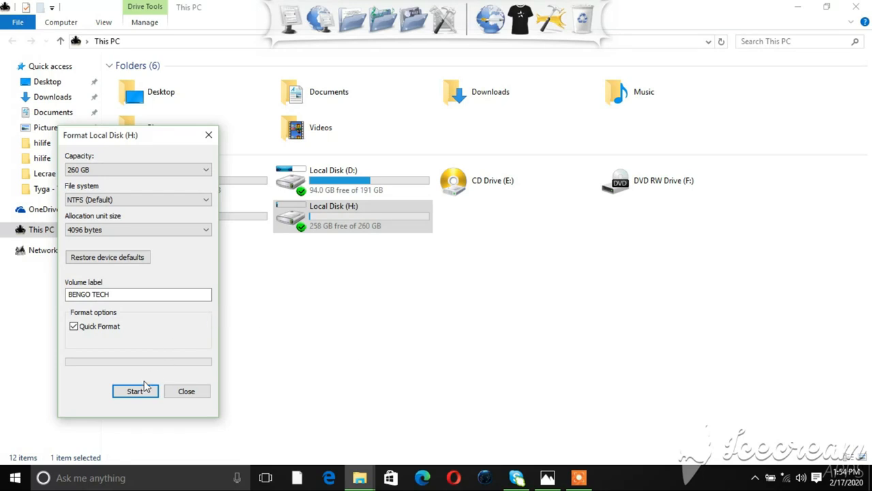
click(135, 390)
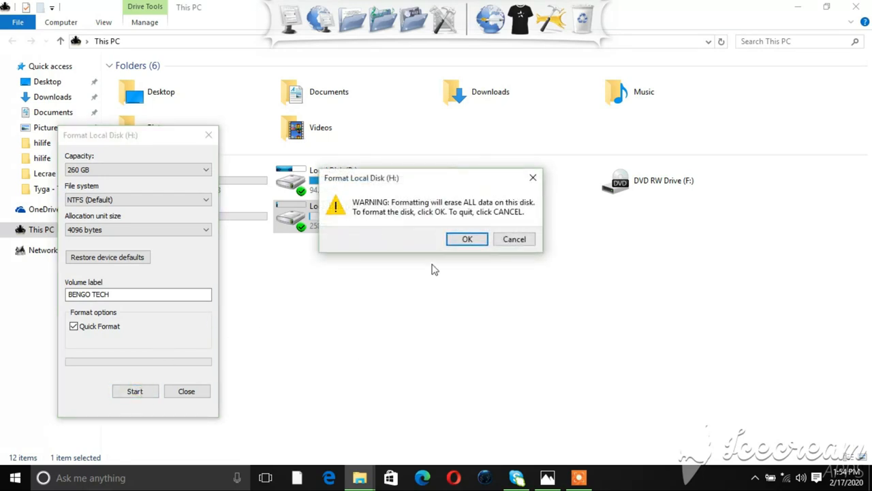
click(467, 238)
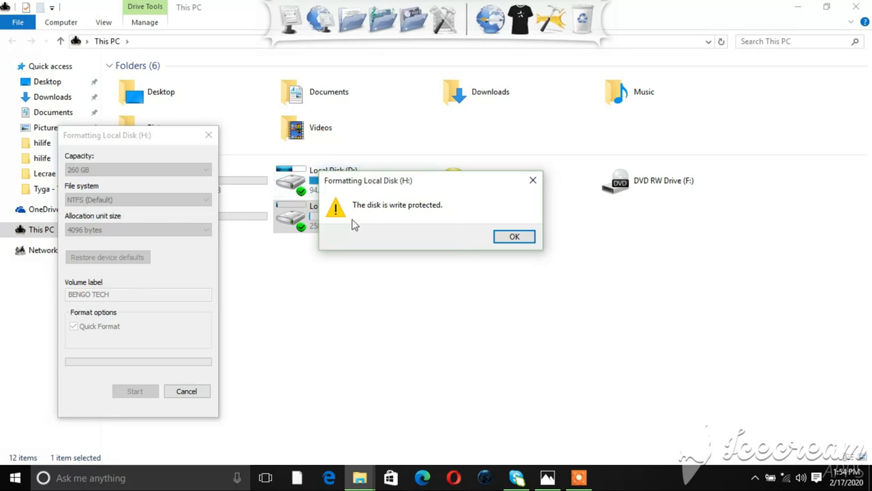
mouse_move(438, 215)
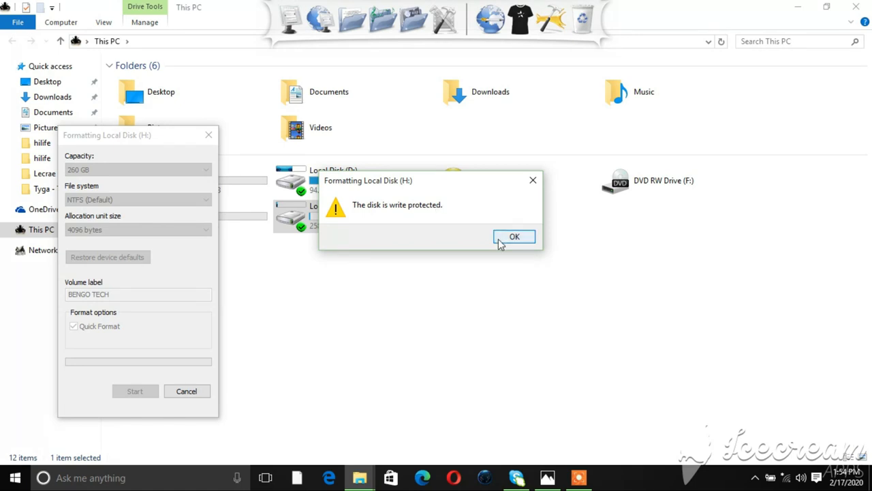
click(515, 237)
text(cmd)
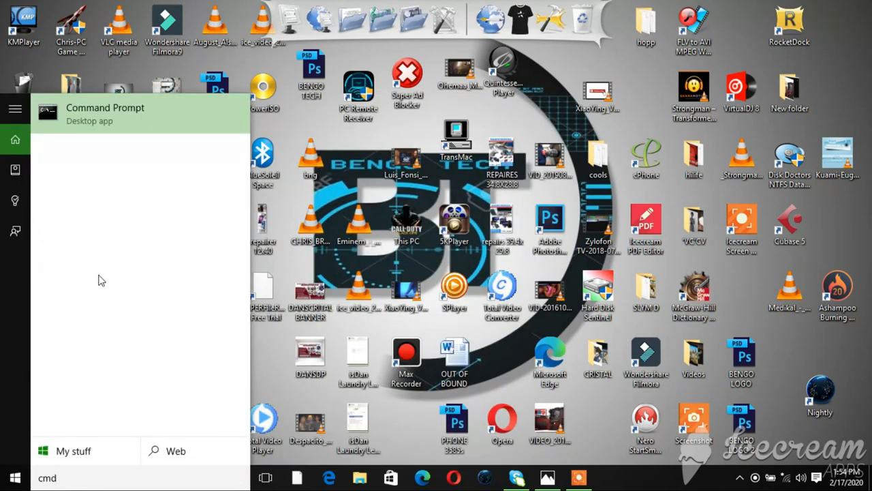
Run Command Prompt as administrator, maximize it, and enter the diskpart command.
right_click(105, 112)
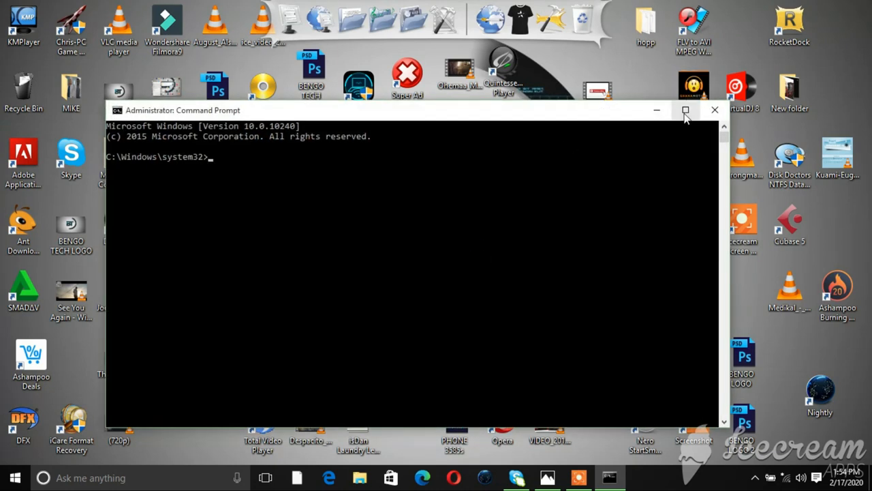
click(685, 110)
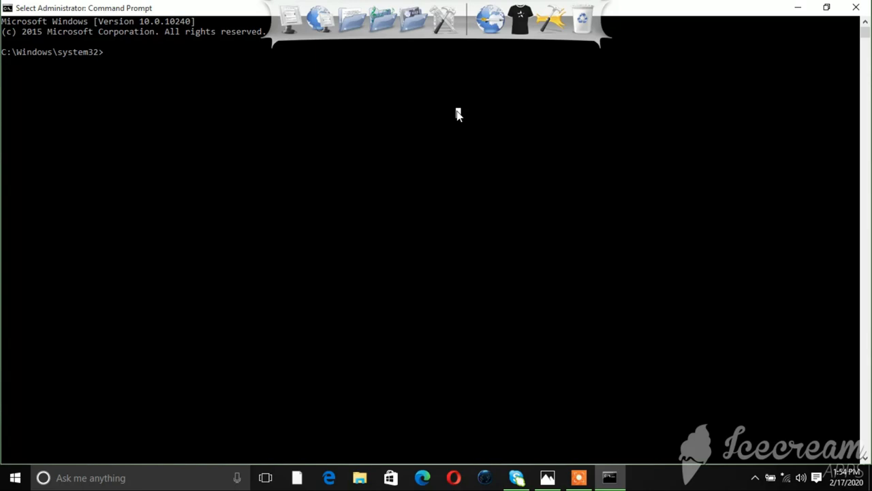
text(d)
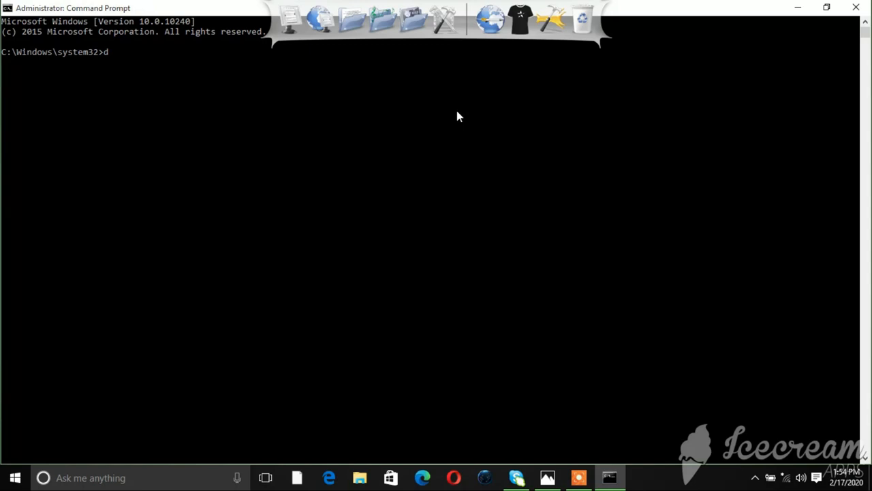
text(iskpart)
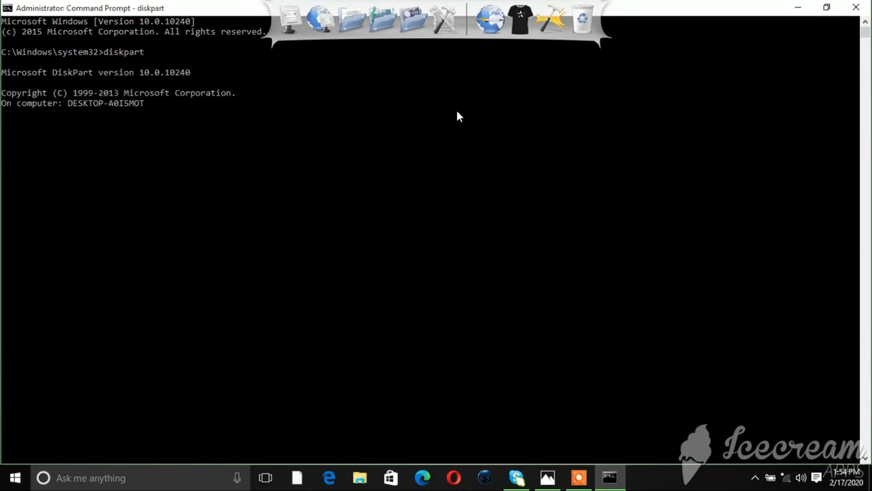
Start DiskPart and list all volumes with 'list volume'.
key(Enter)
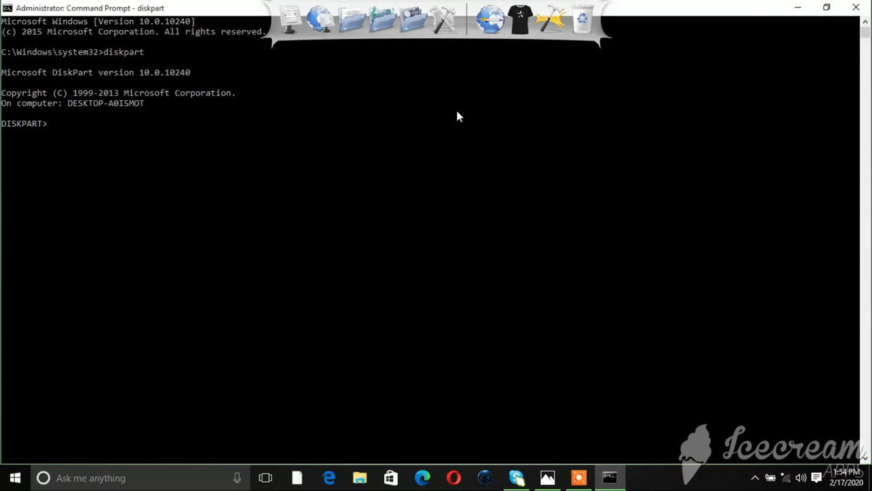
text(lis)
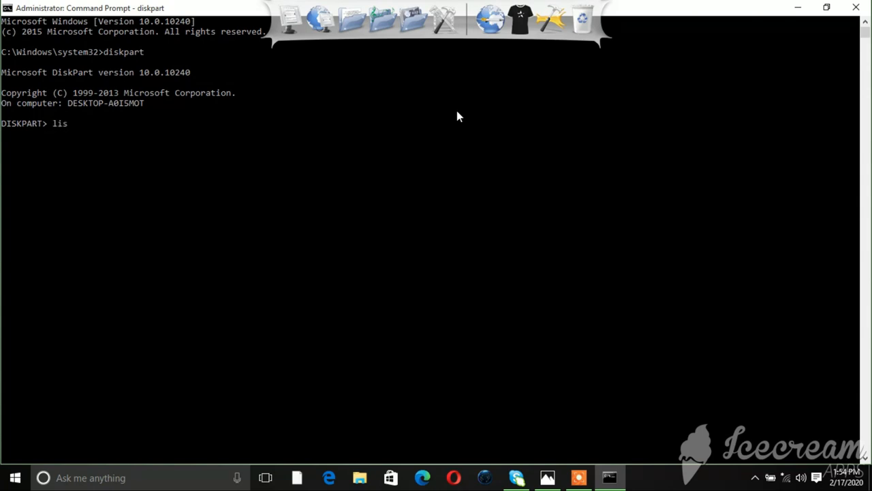
text(t)
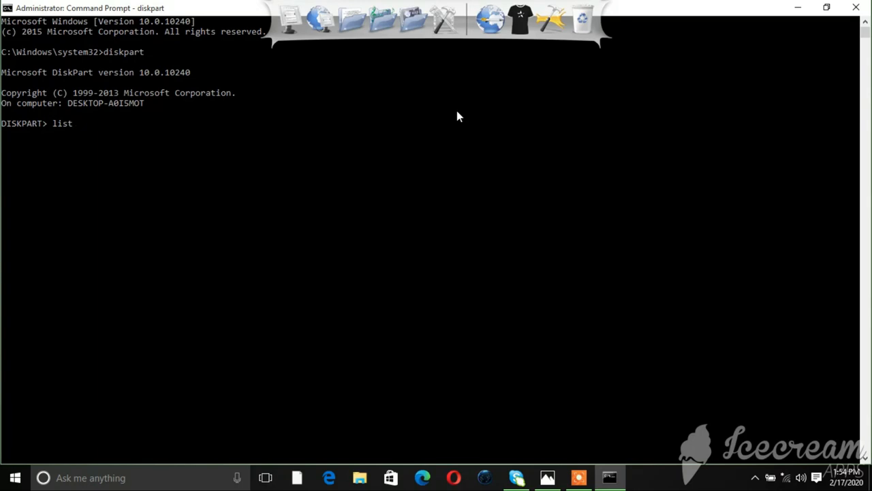
text(volum)
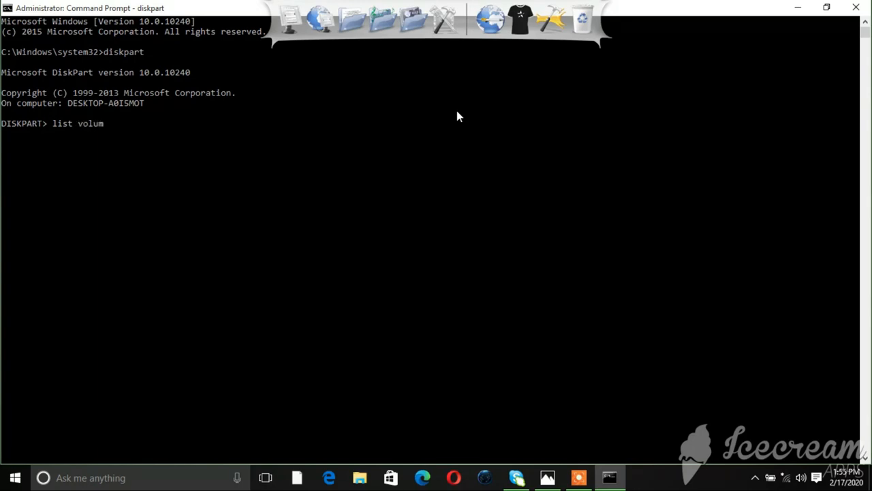
text(e)
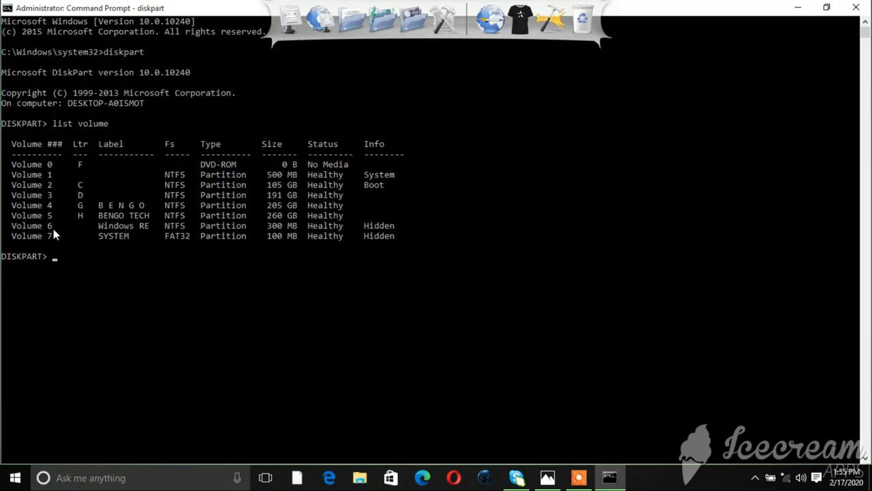
mouse_move(82, 165)
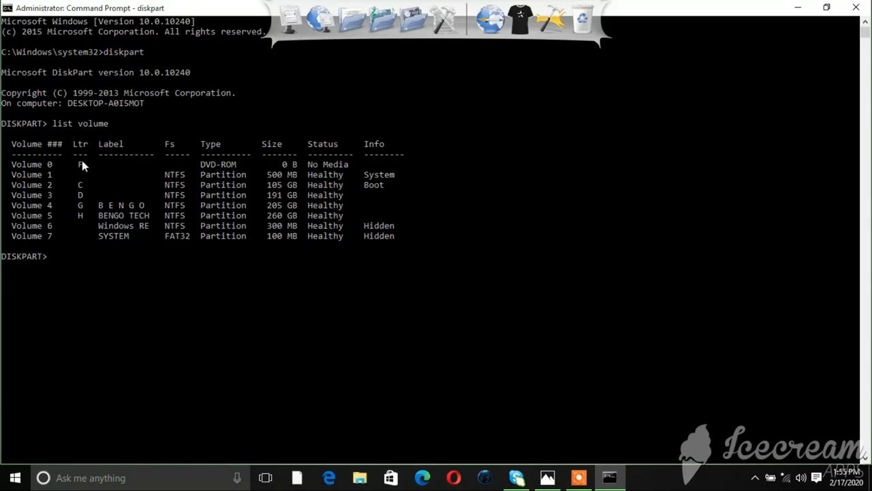
mouse_move(81, 226)
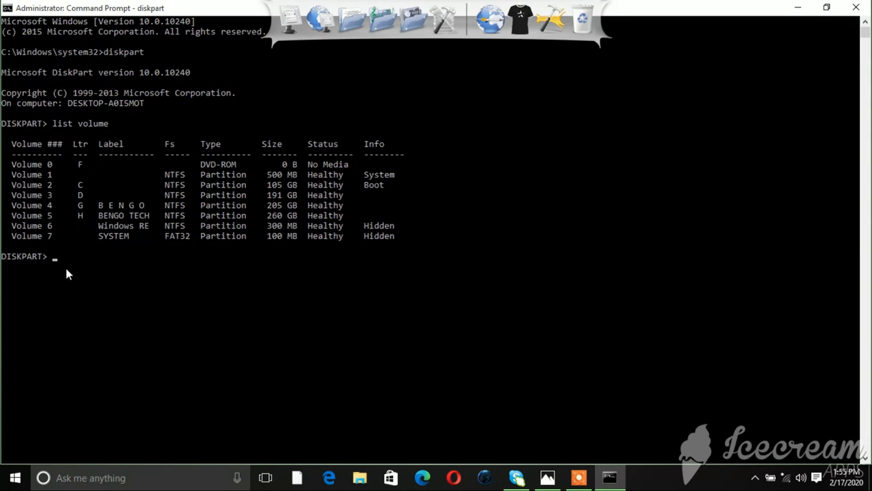
Select volume 5, drive H labelled BENGO TECH.
text(se)
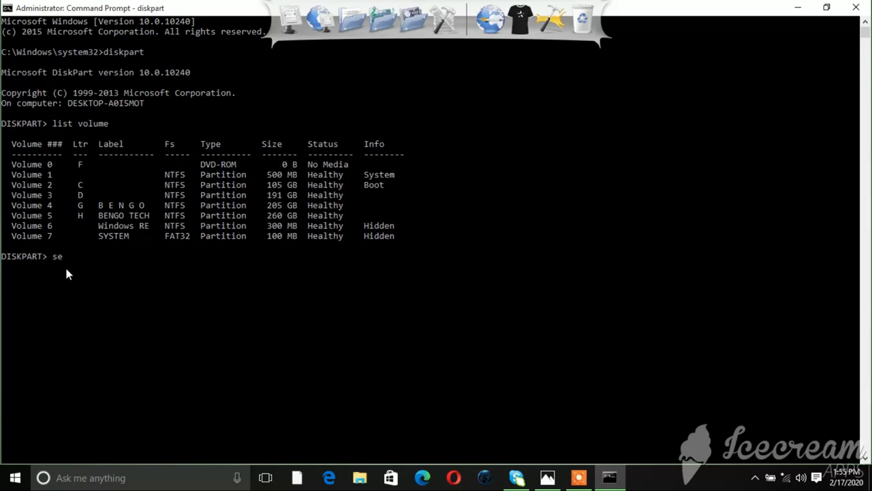
text(l)
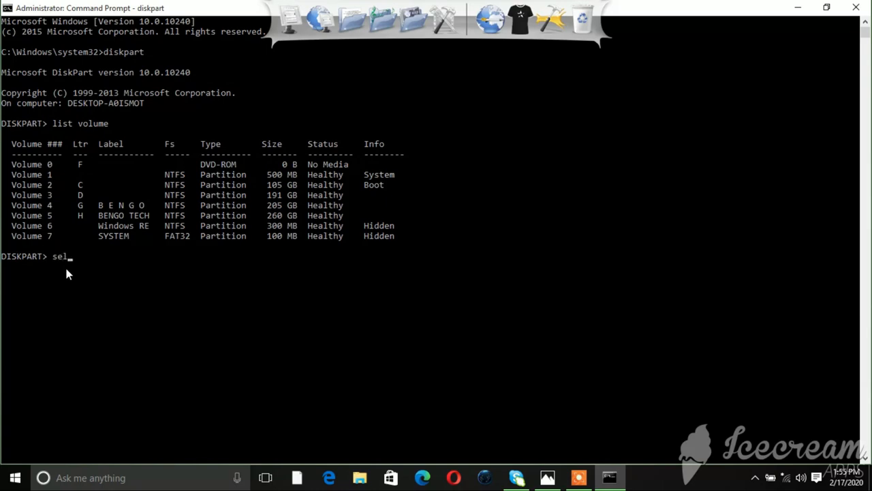
text(ect)
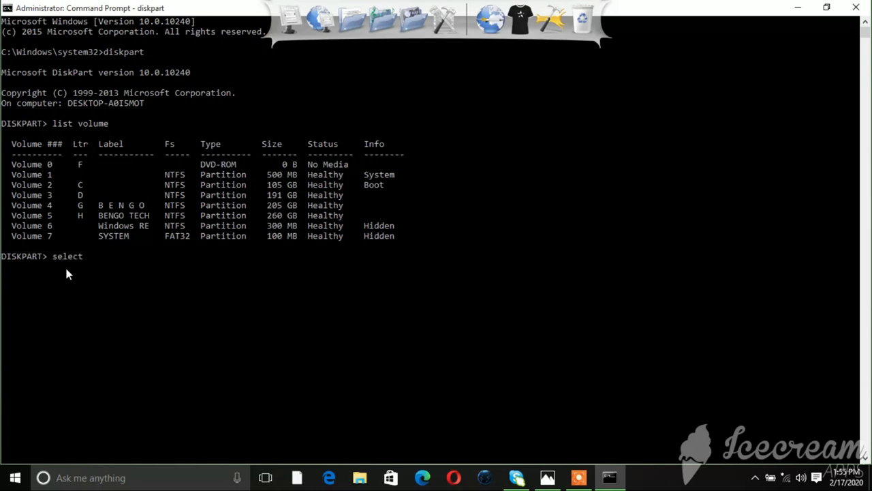
text(volume 5)
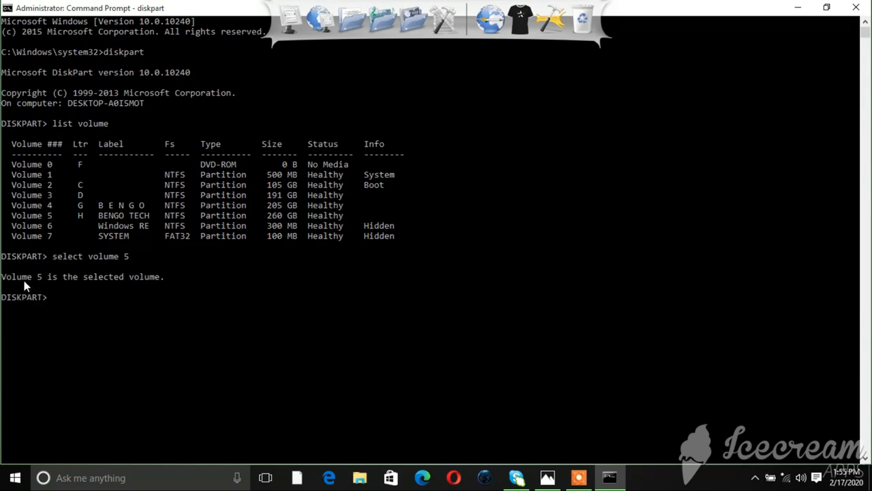
mouse_move(82, 298)
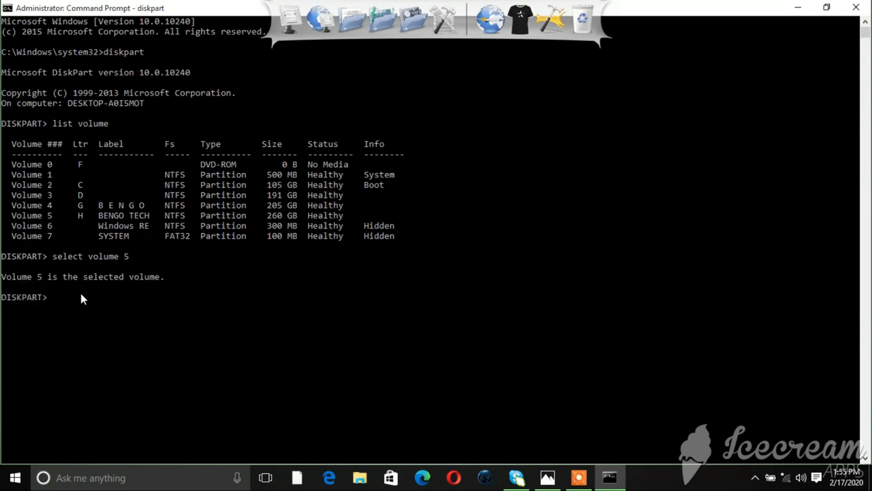
mouse_move(62, 313)
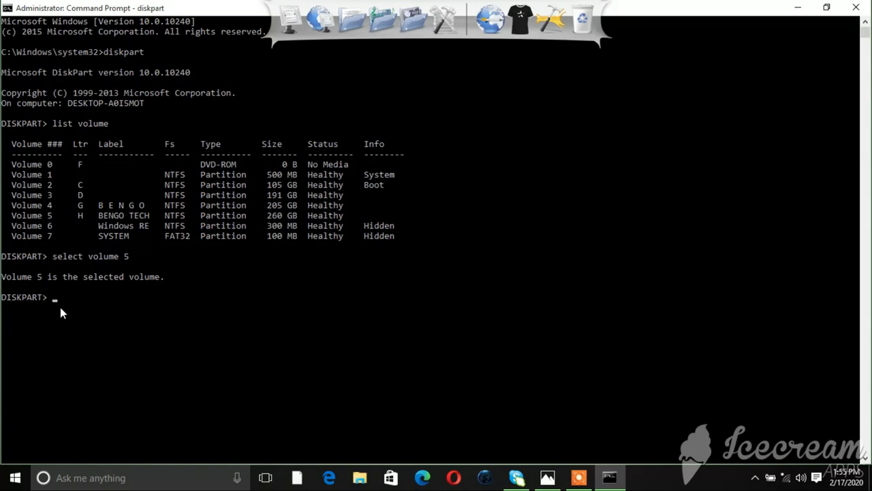
Clear the disk's read-only flag with 'attributes disk clear readonly', then begin exiting DiskPart.
text(attri)
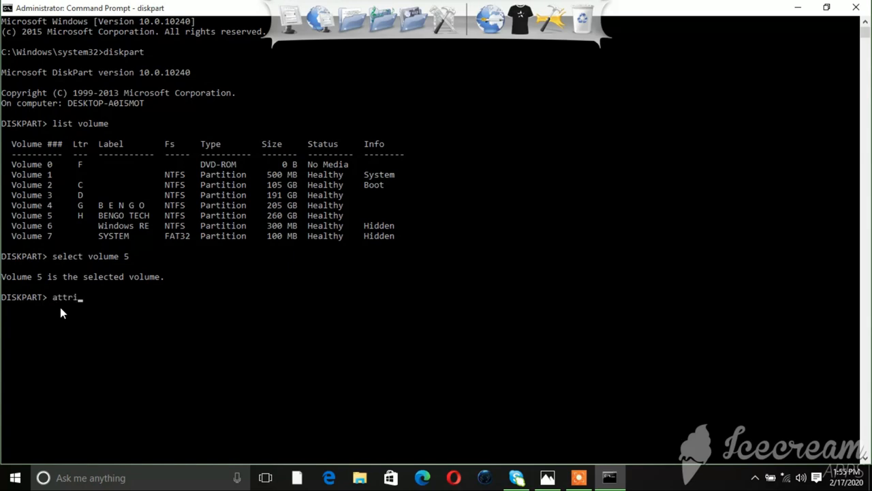
text(bute)
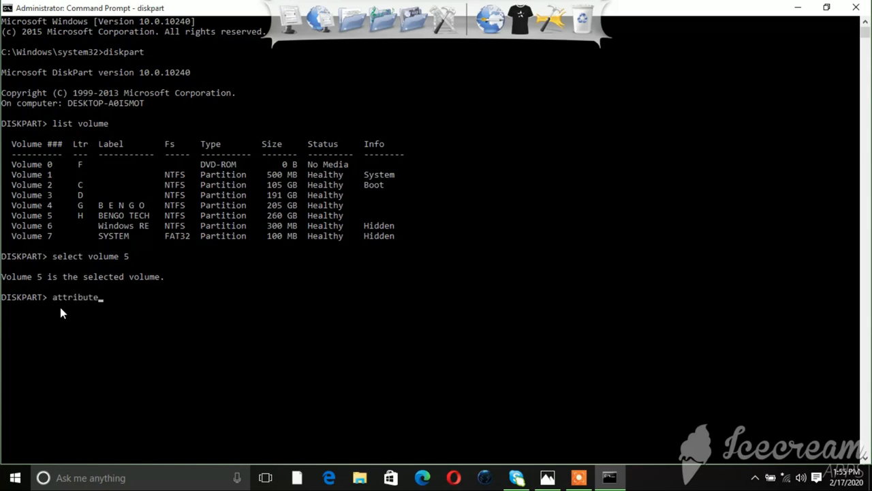
text(s d)
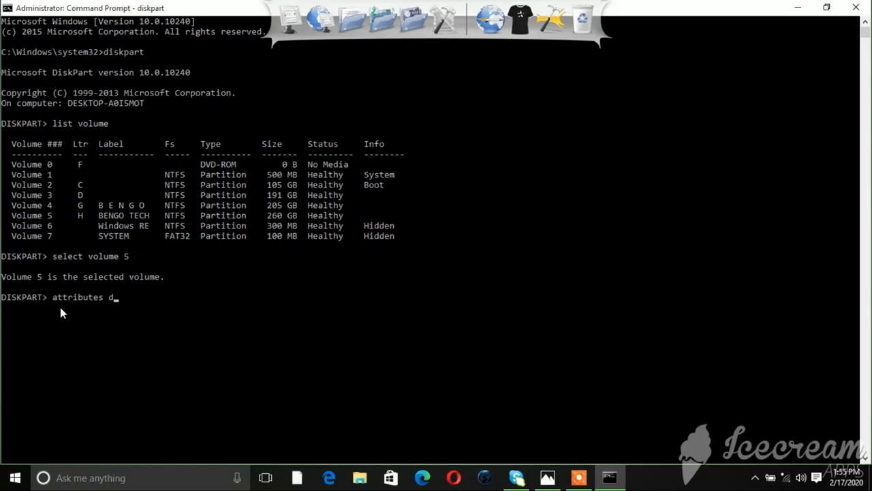
text(isk cl)
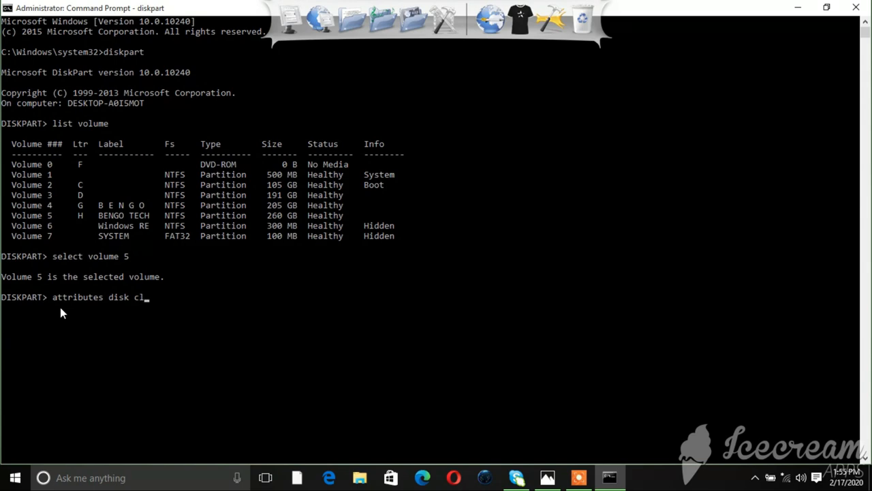
text(ear)
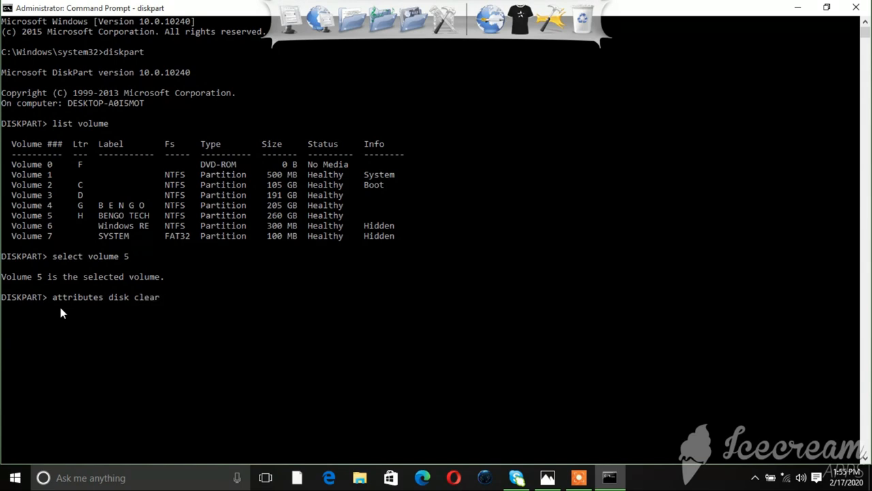
text(reado)
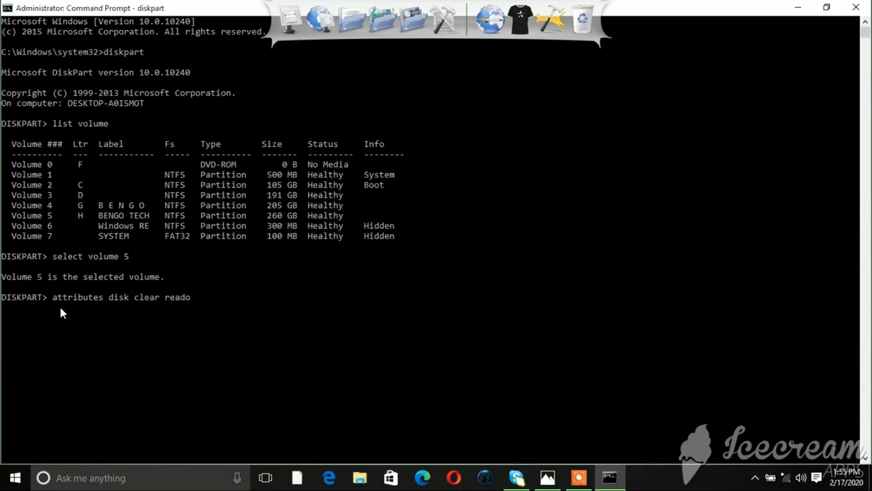
text(nly)
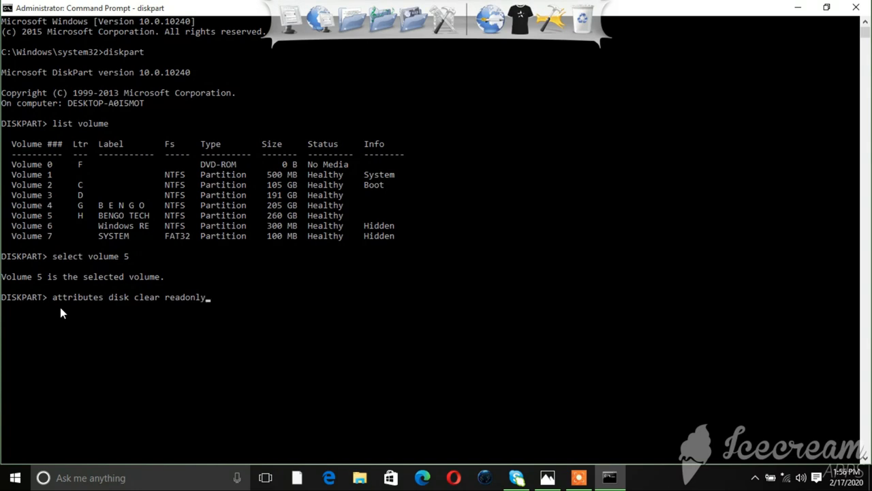
mouse_move(121, 304)
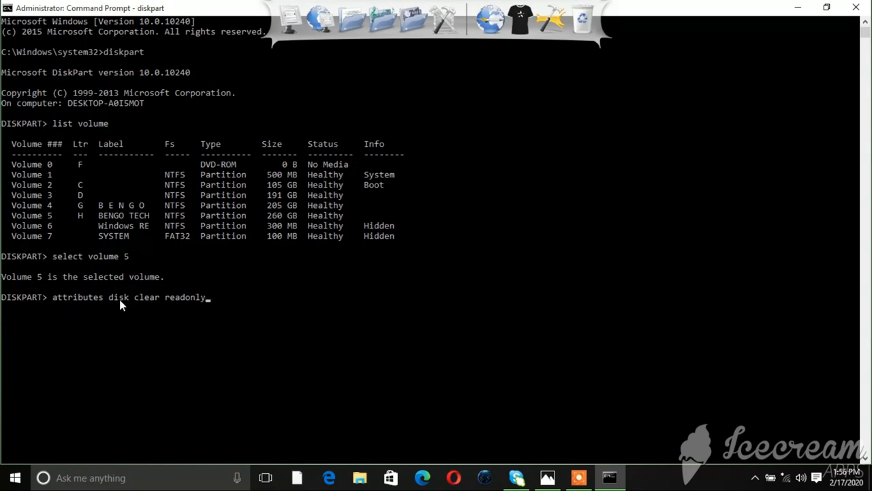
mouse_move(293, 392)
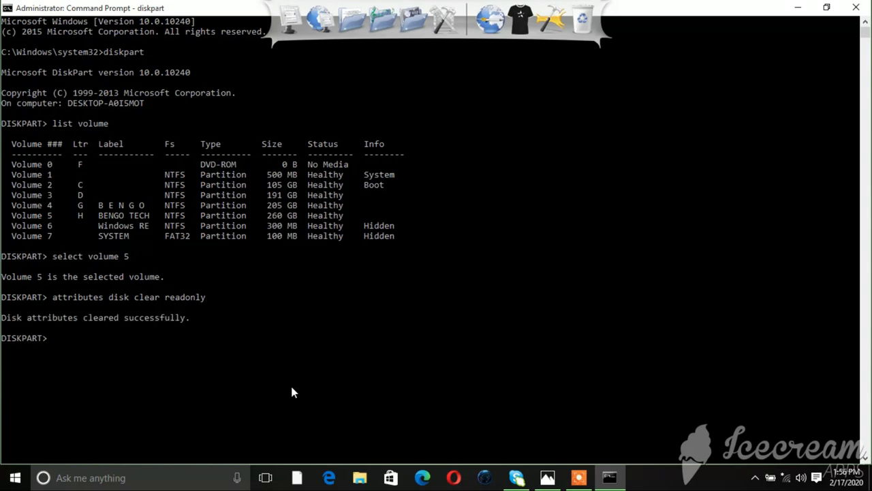
mouse_move(45, 333)
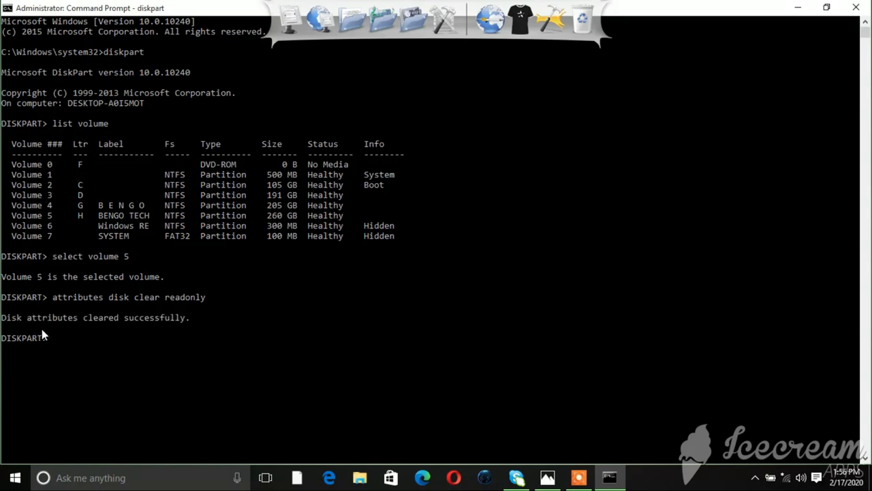
mouse_move(230, 344)
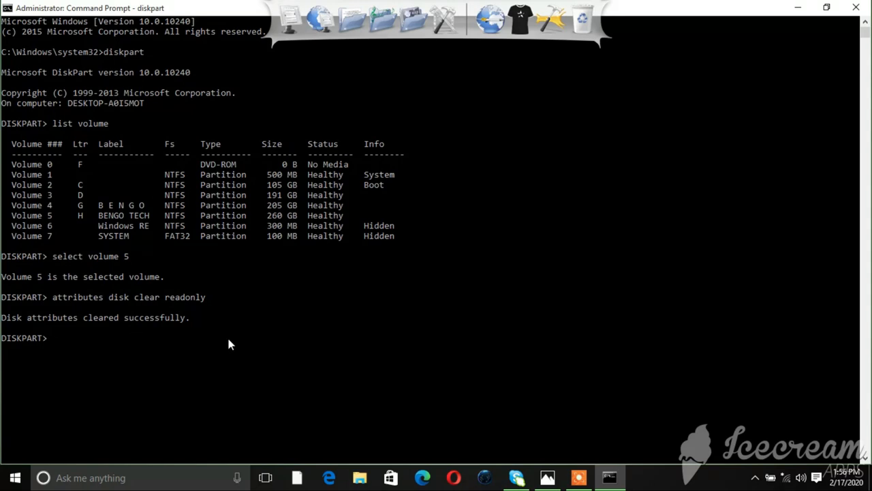
text(ex)
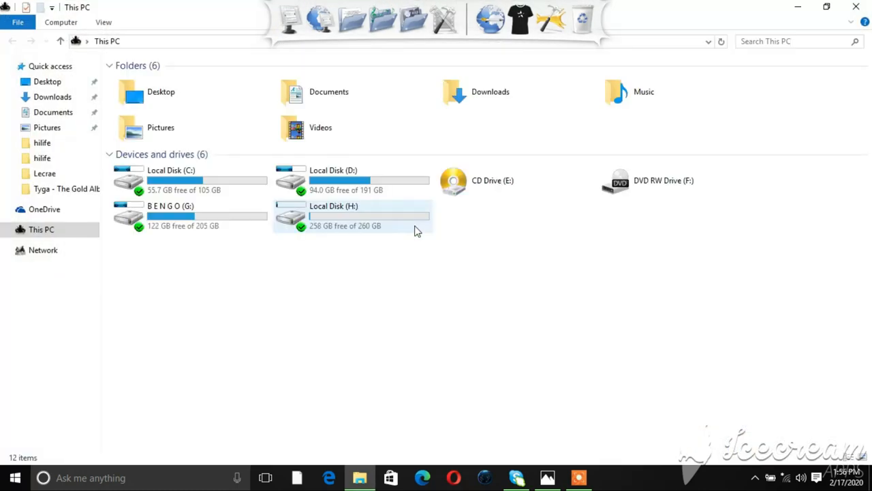
Open Local Disk (H:), return to This PC, and show the drive's shortcut menu.
double_click(333, 215)
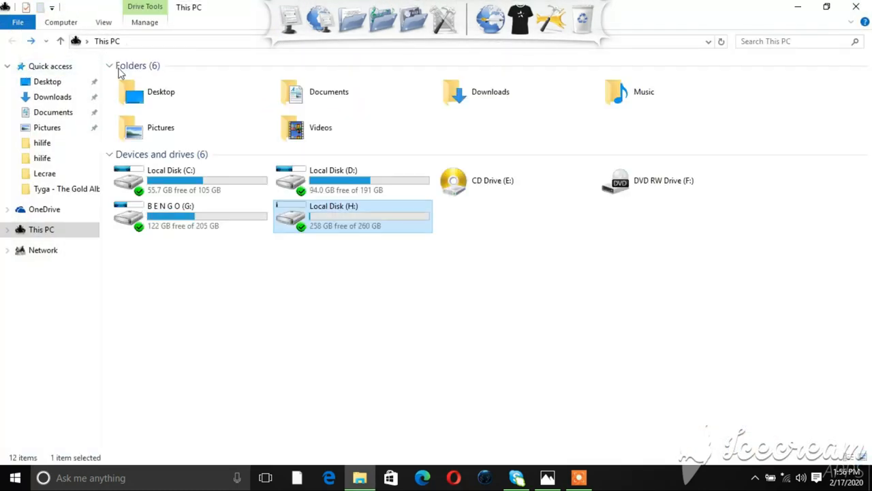
mouse_move(341, 225)
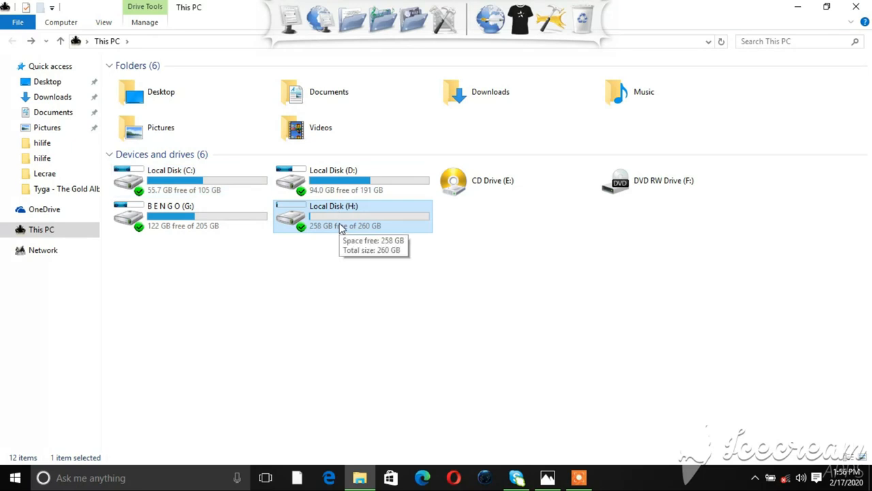
right_click(341, 216)
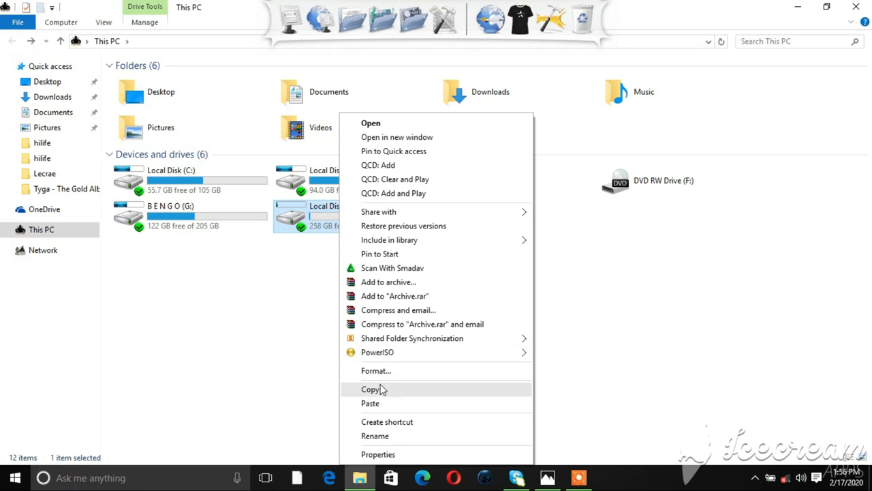
Quick-format Local Disk (H:) as NTFS, confirm erasing data, and dismiss Format Complete.
click(376, 370)
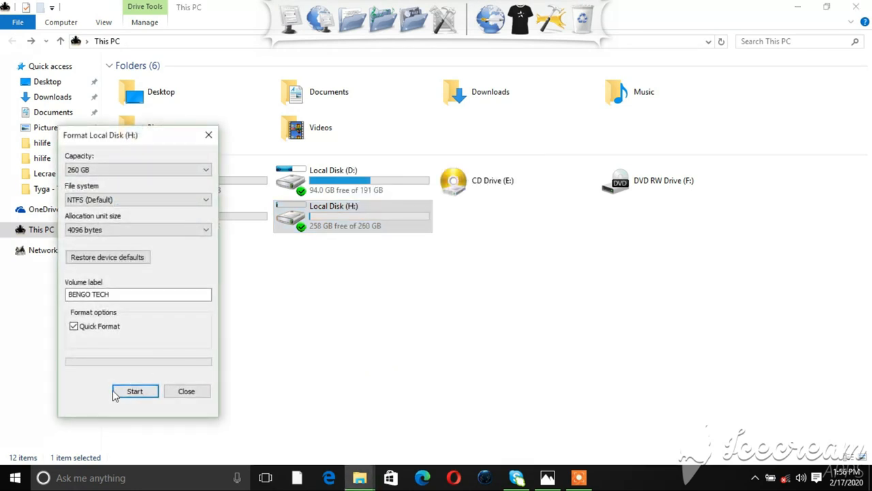
click(134, 391)
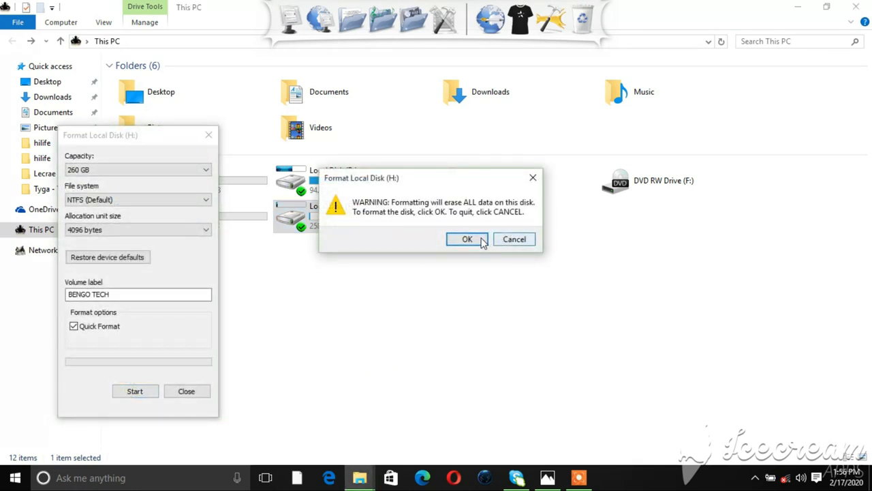
click(466, 239)
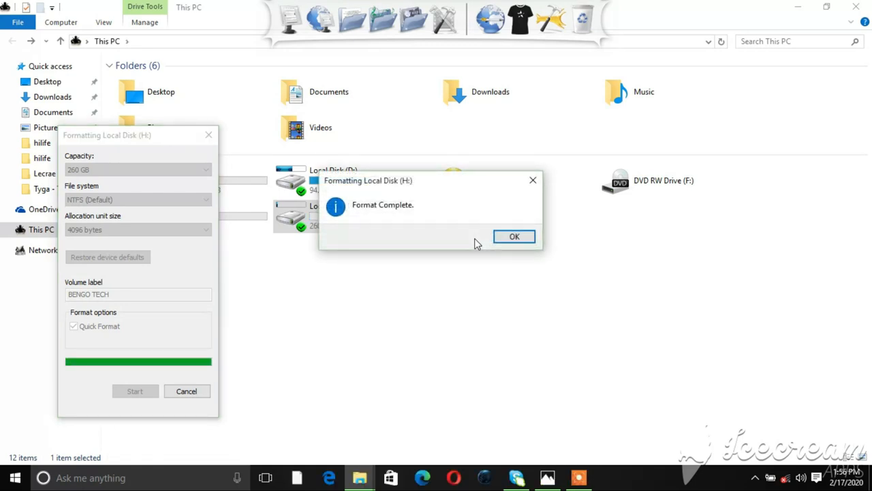
mouse_move(383, 223)
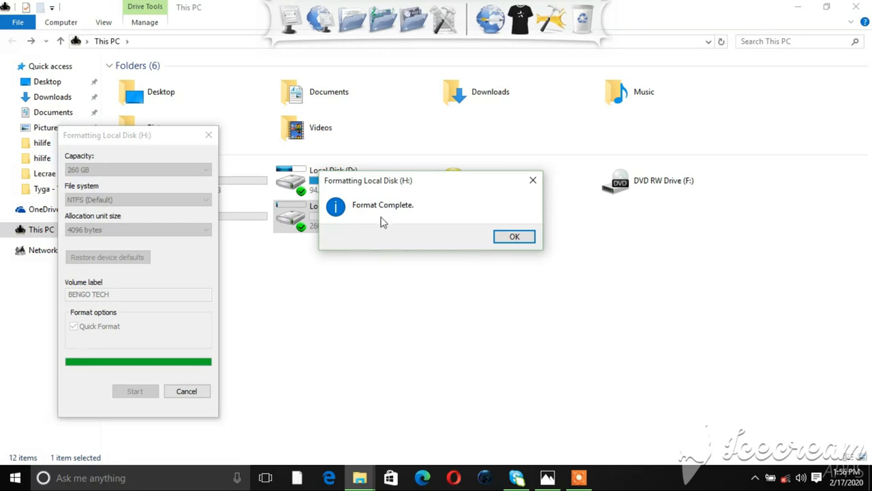
mouse_move(476, 241)
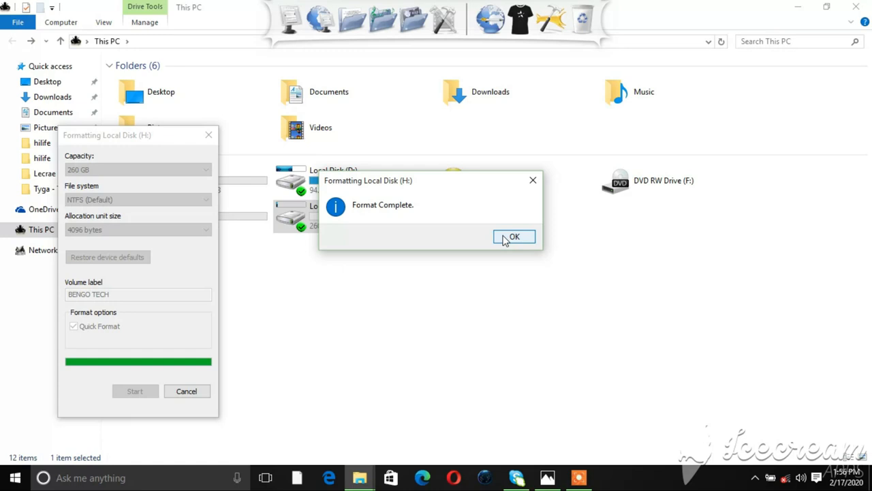
click(514, 236)
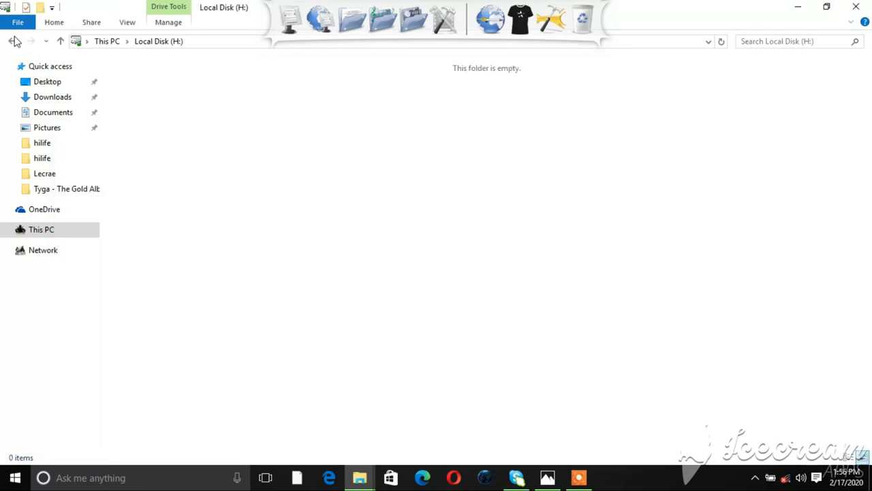
Return to This PC to see Local Disk (H:) with 260 GB free.
click(12, 41)
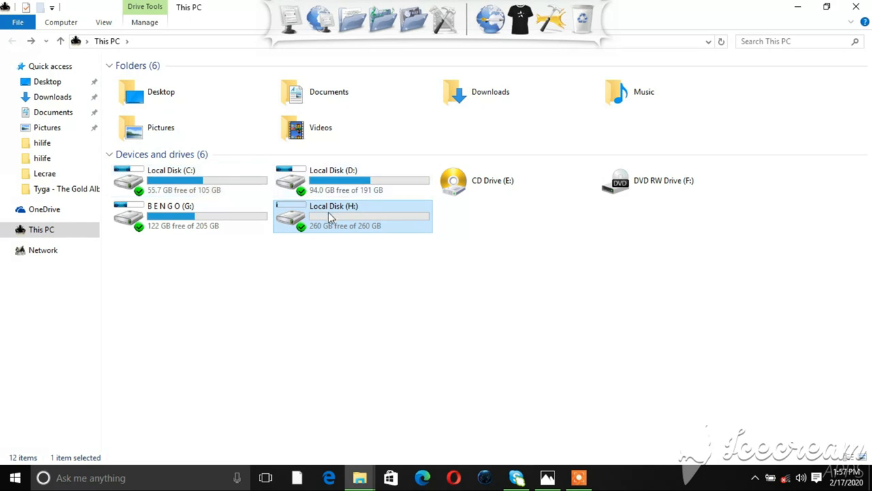
mouse_move(331, 216)
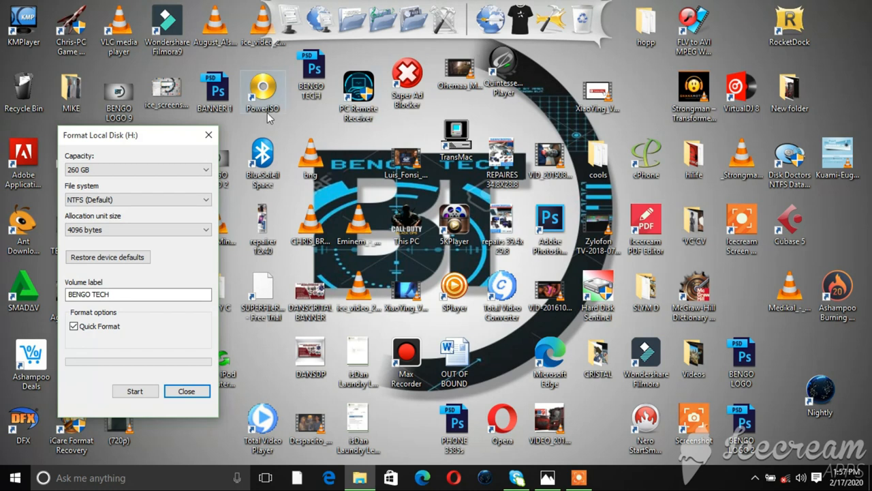
Close the leftover Format Local Disk (H:) window.
click(186, 391)
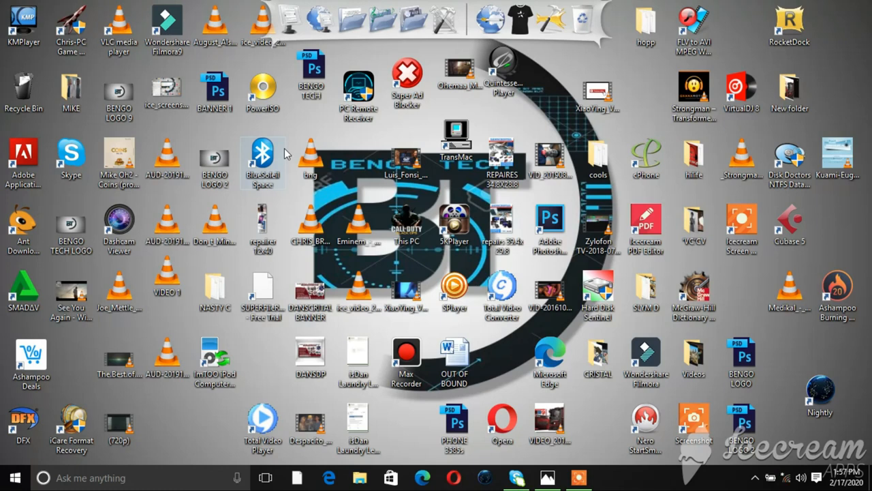
mouse_move(327, 222)
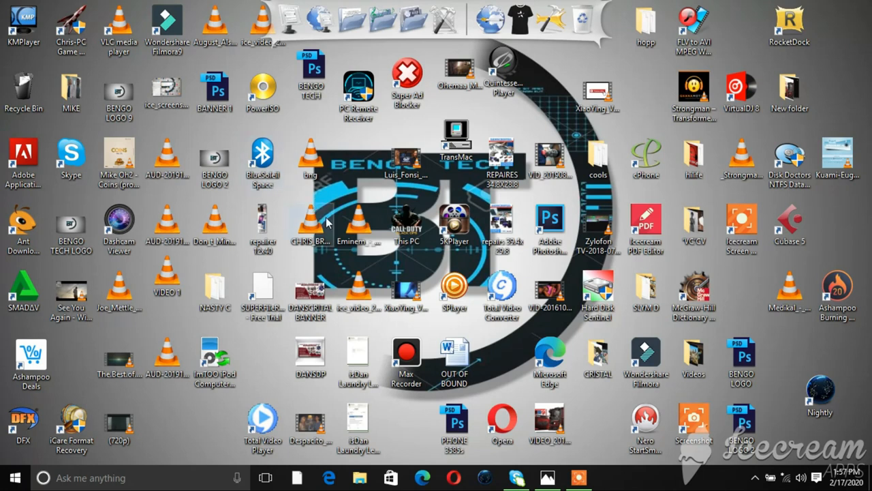